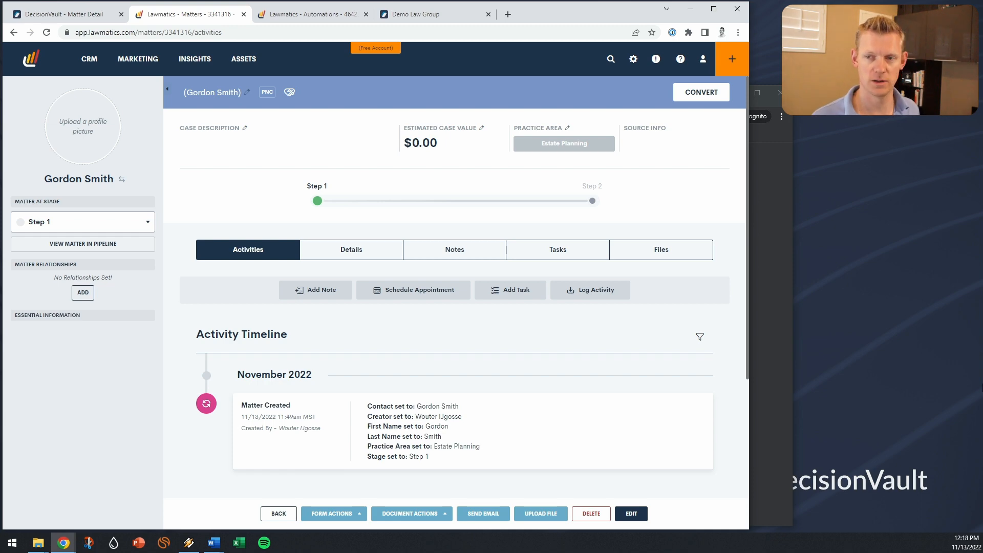
mouse_move(515, 163)
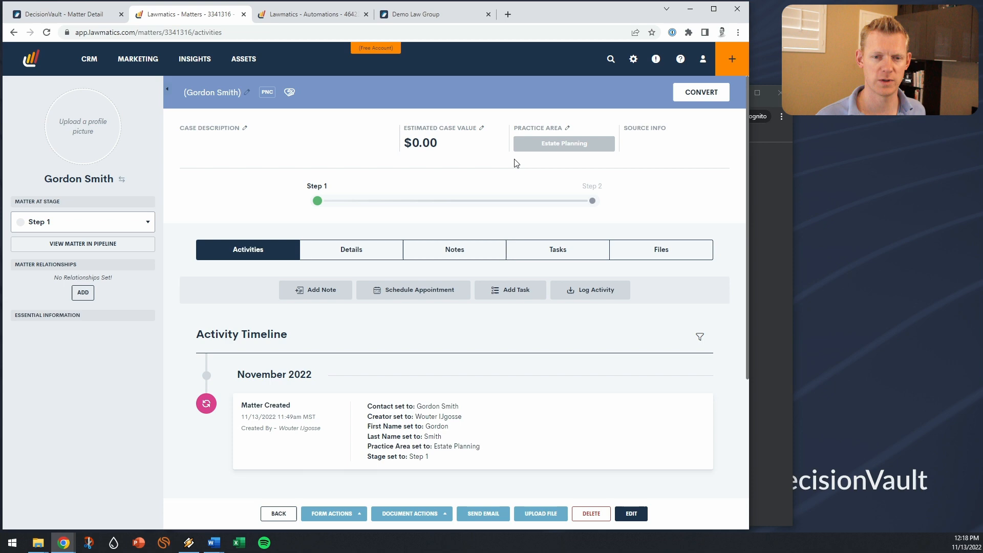
mouse_move(602, 206)
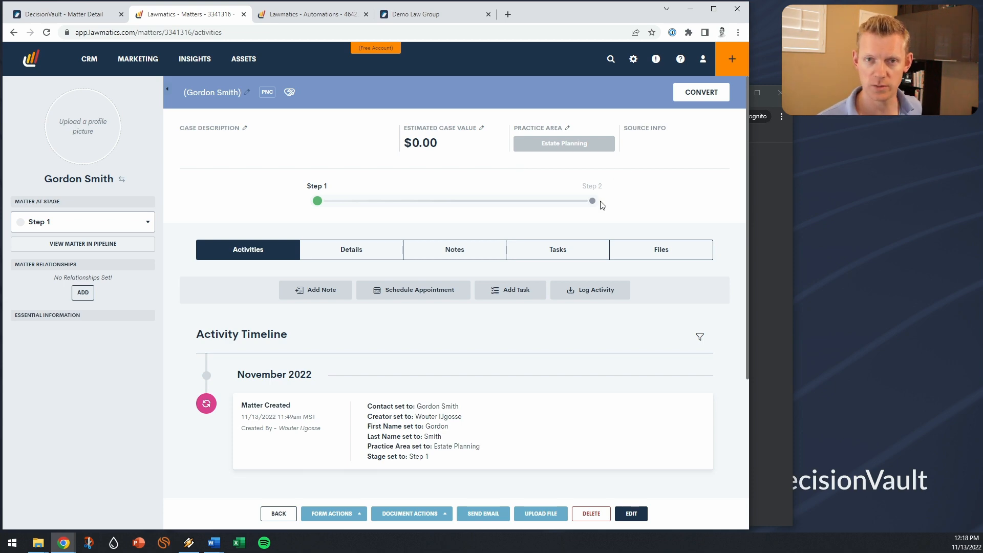
mouse_move(499, 497)
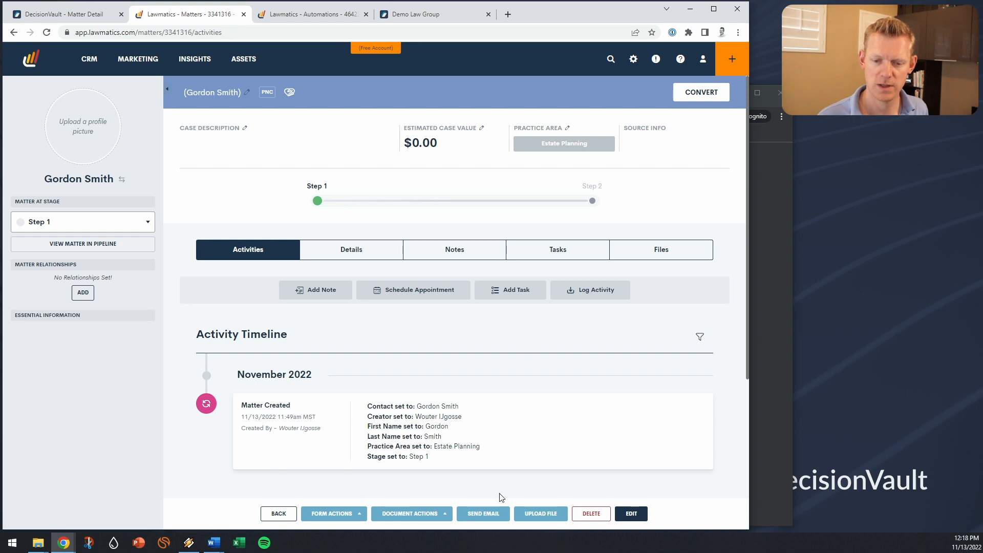
click(482, 513)
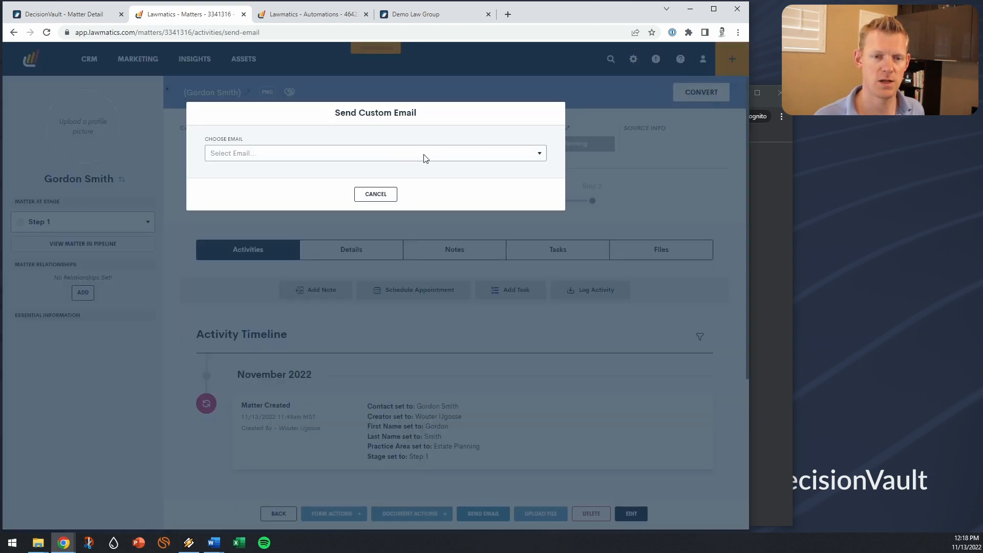
click(374, 152)
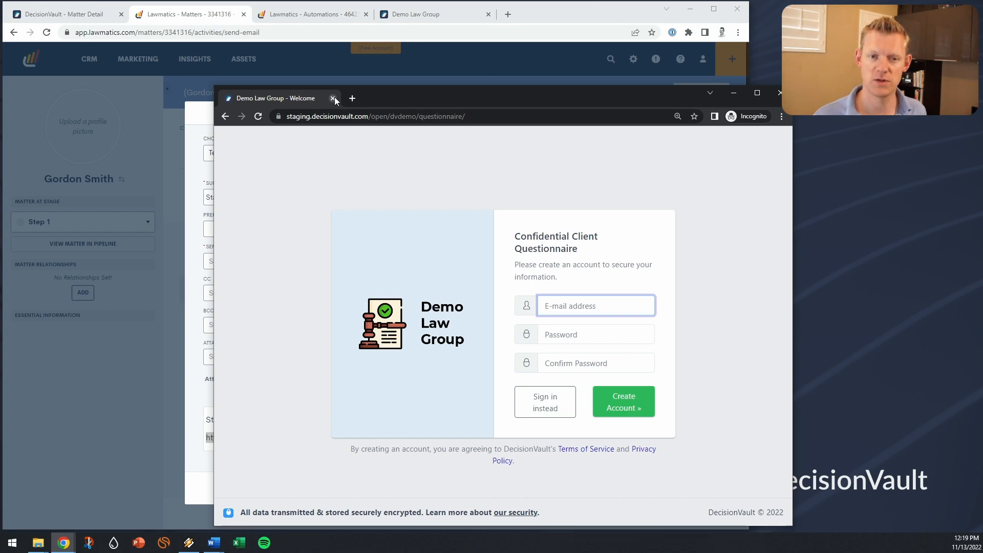
mouse_move(273, 97)
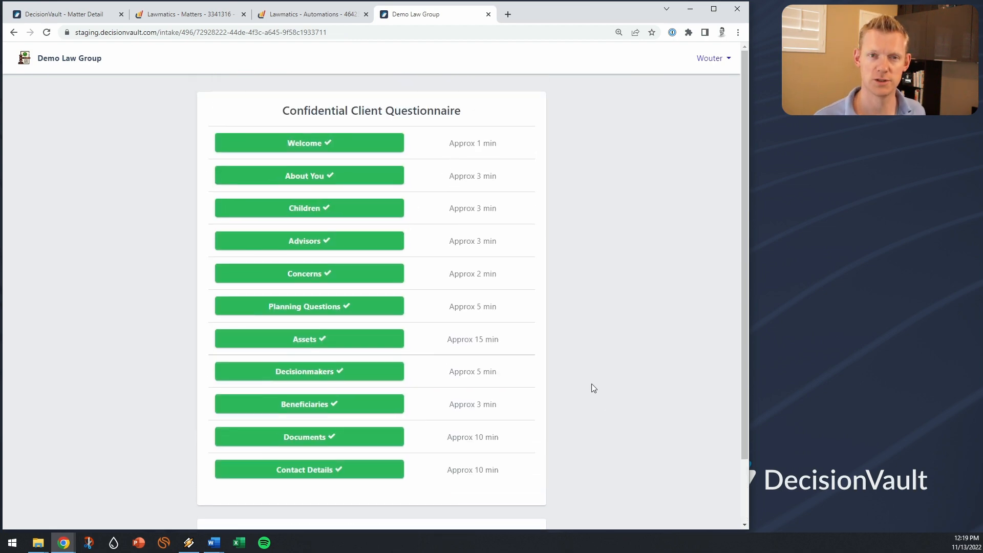
click(308, 175)
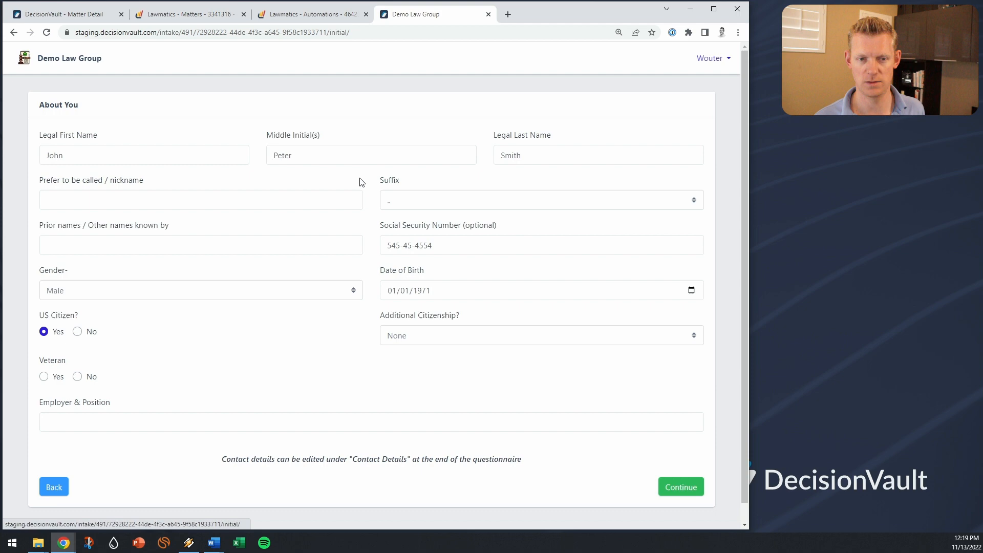
click(679, 486)
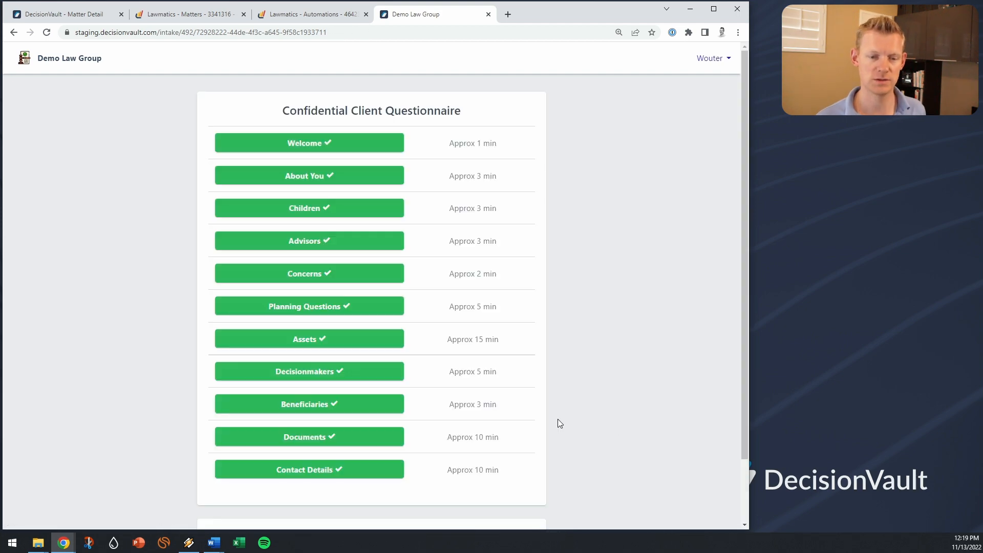
click(308, 339)
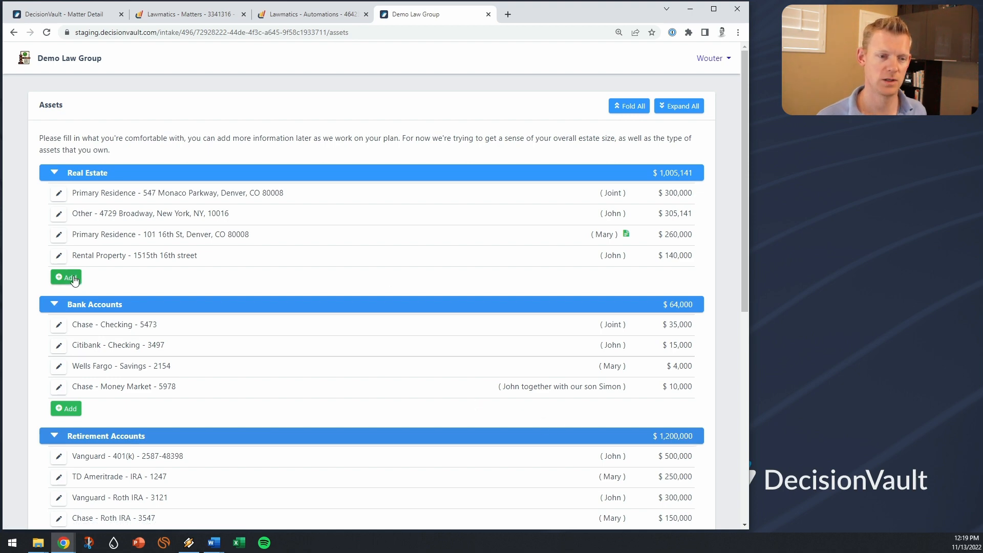
click(65, 277)
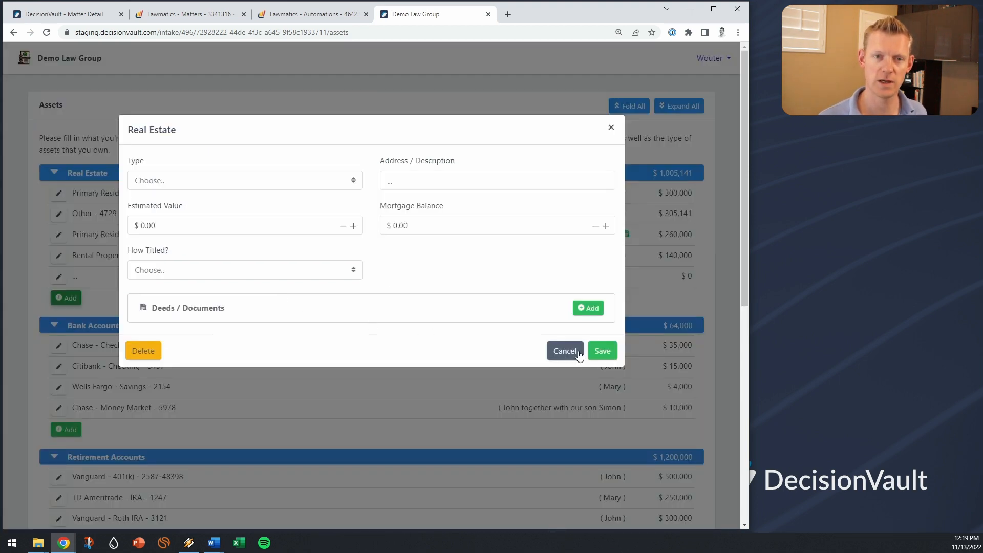
click(564, 350)
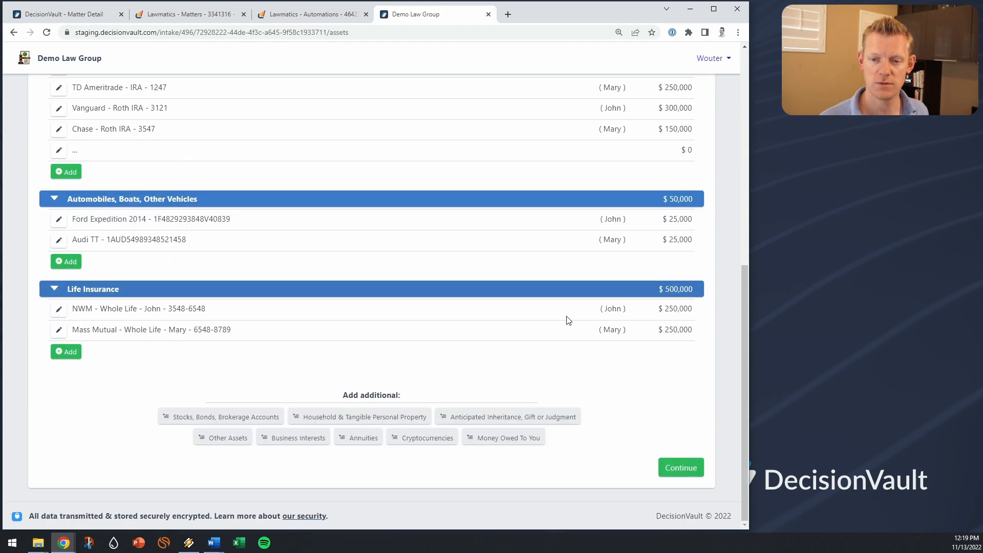
click(681, 467)
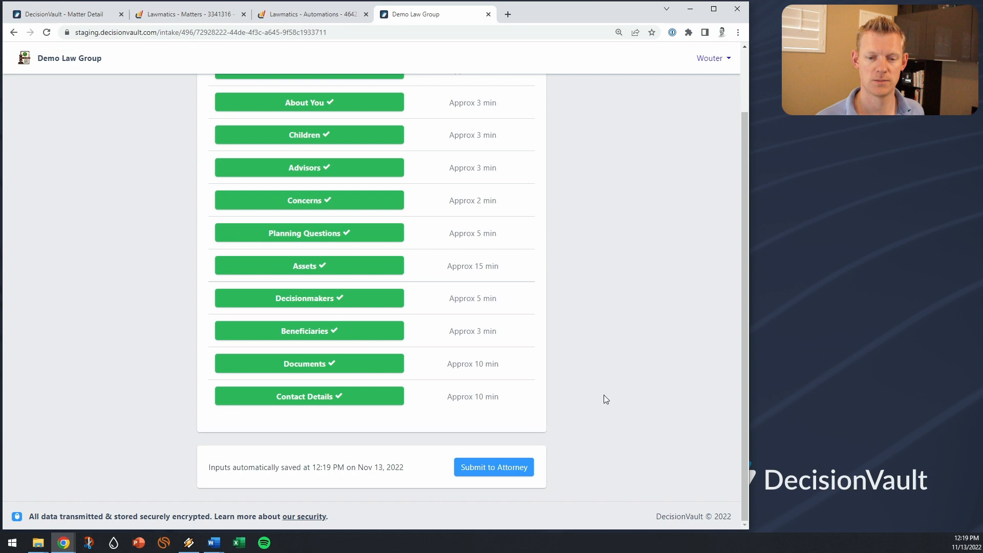
- Submit the completed questionnaire to the attorney from the overview page
click(493, 467)
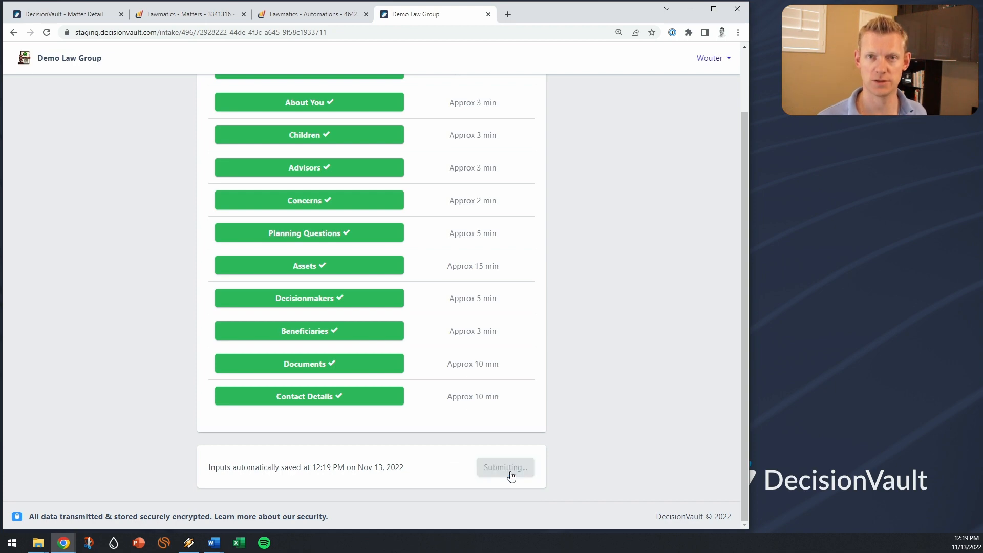
click(504, 467)
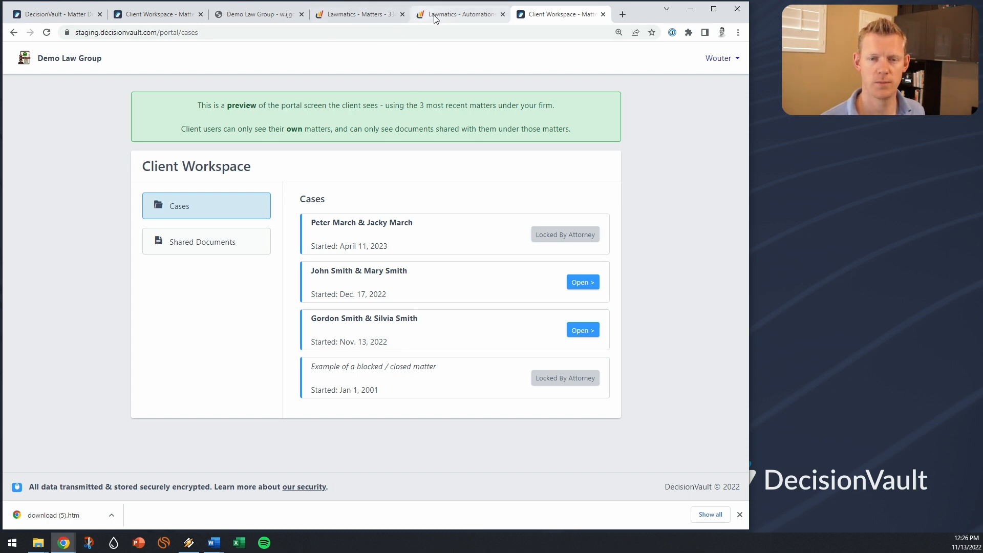
- Switch to the Lawmatics tab showing the 'Move submitted questionnaire to next stage' automation
click(458, 13)
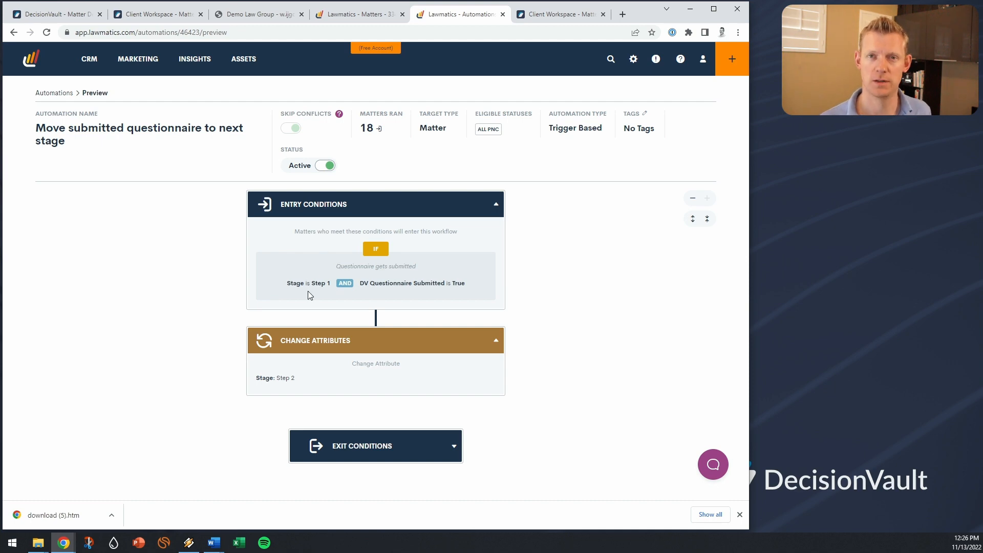
mouse_move(328, 278)
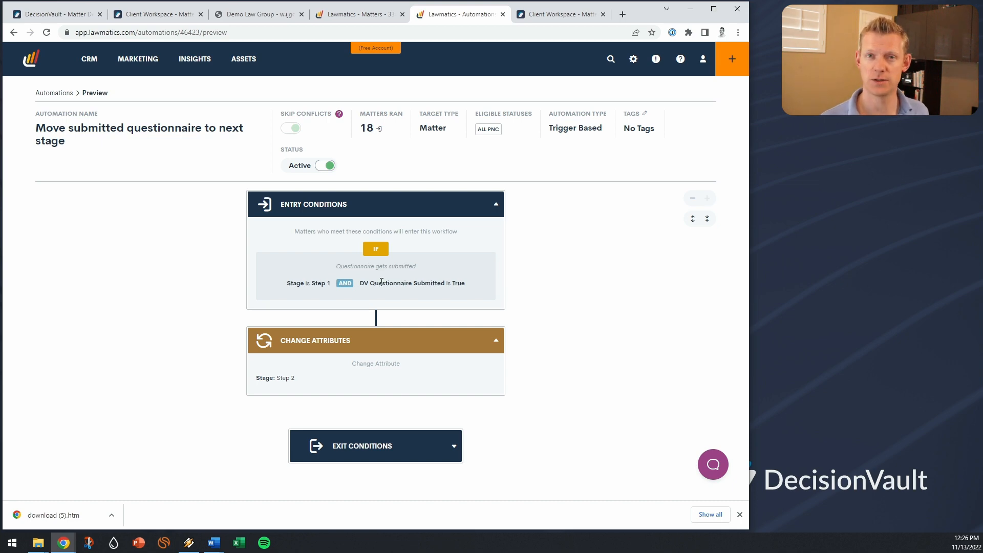
mouse_move(486, 292)
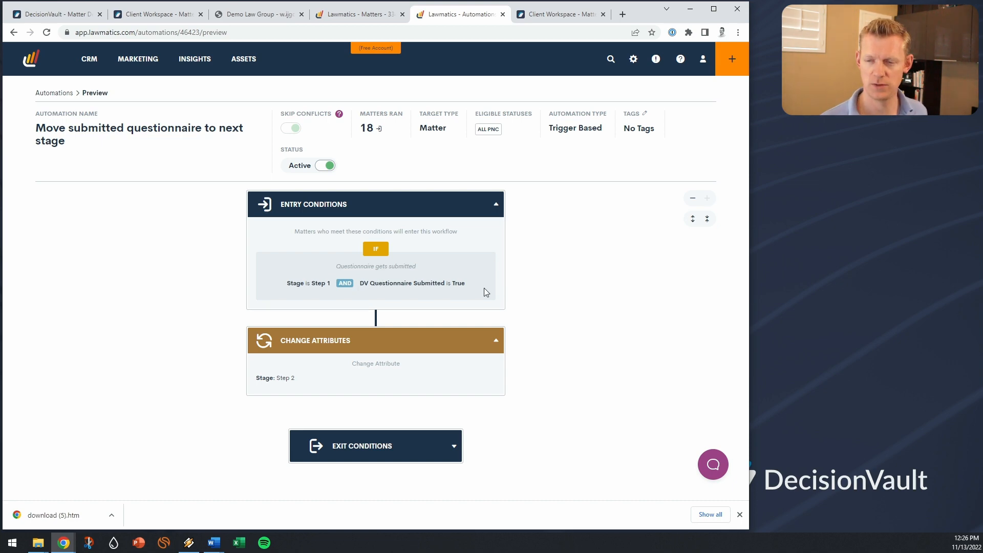
mouse_move(411, 150)
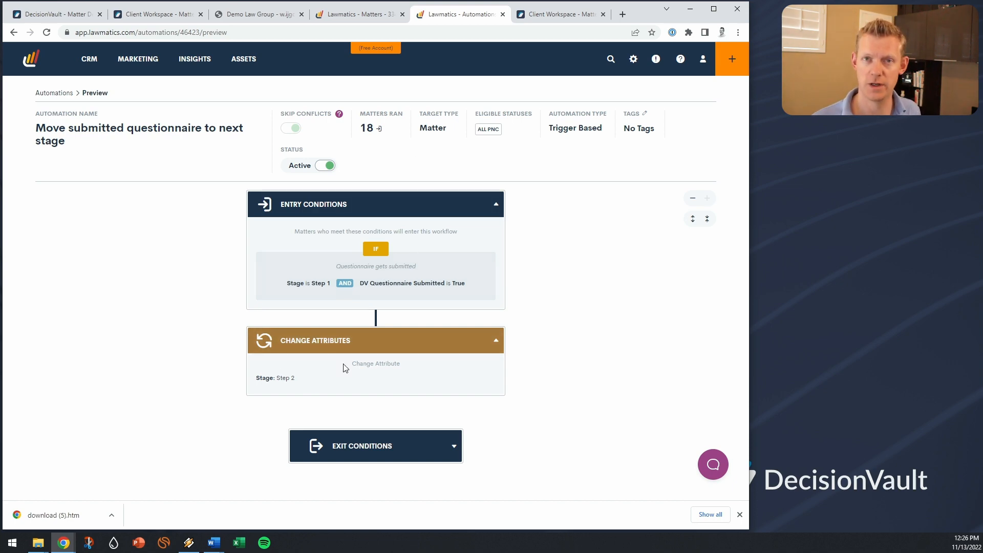
mouse_move(393, 200)
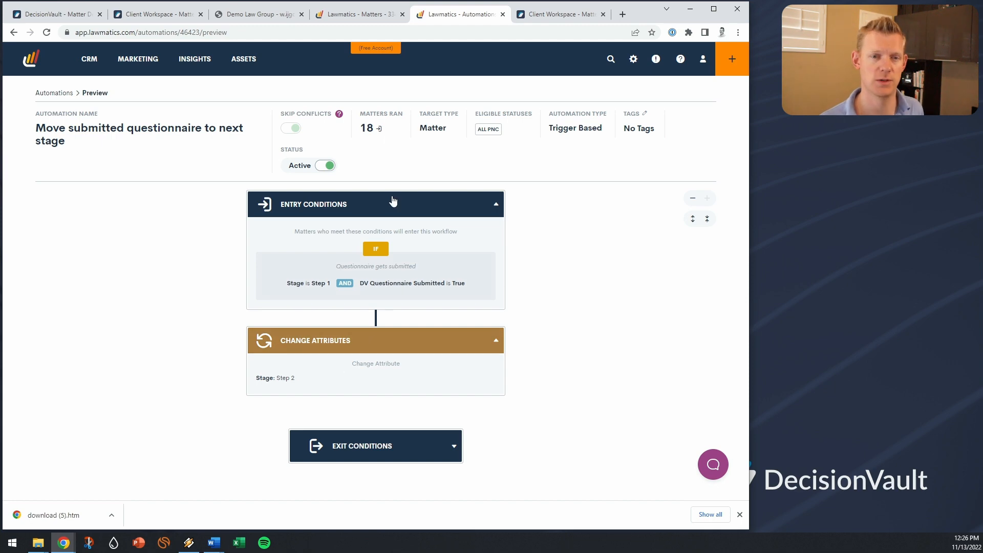
mouse_move(292, 391)
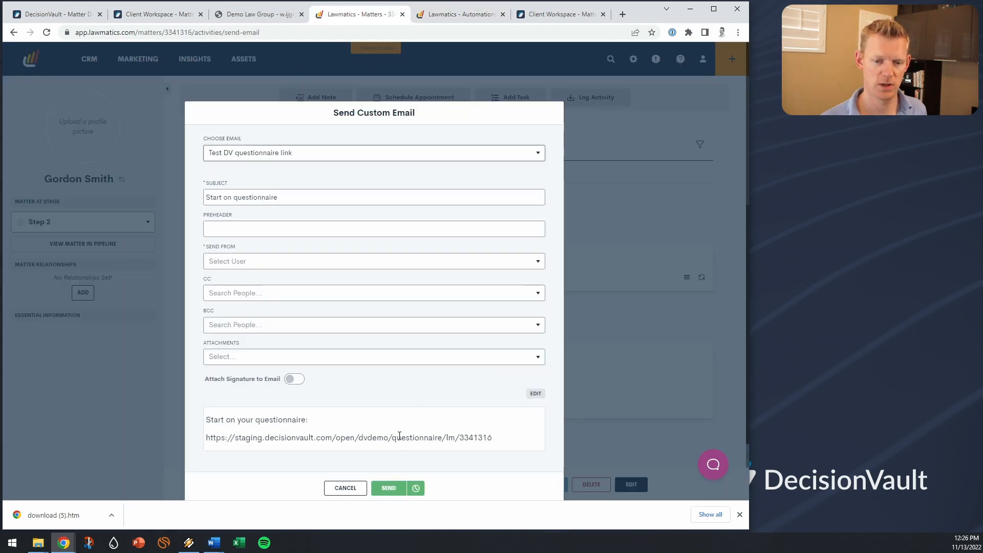
- Cancel the Send Custom Email form and confirm the Stage changed to Step 2 entry
click(344, 488)
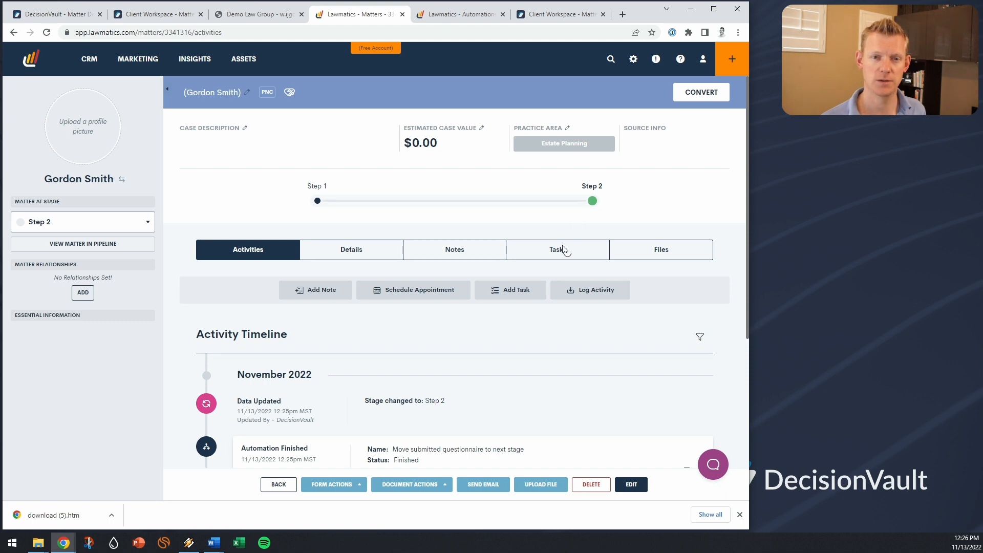
mouse_move(543, 279)
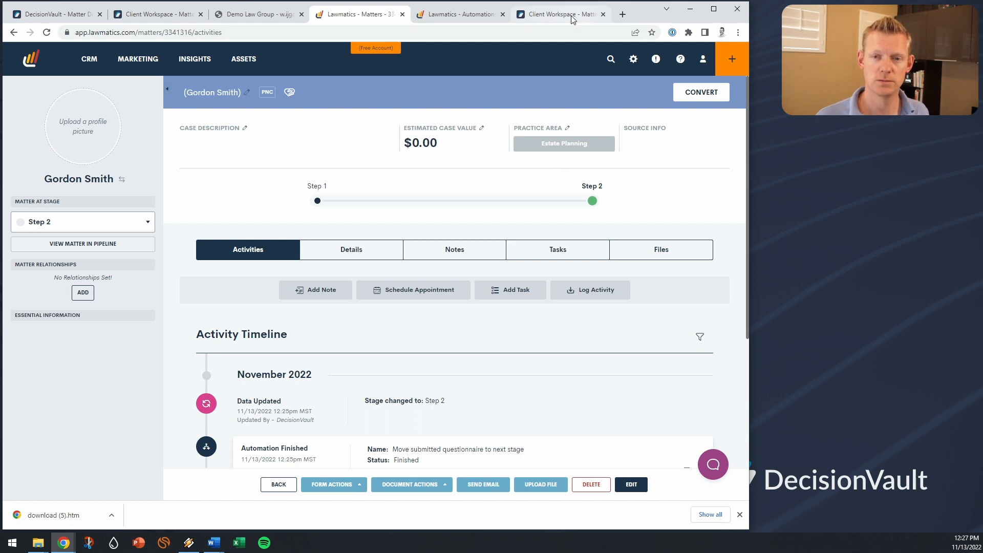
mouse_move(156, 14)
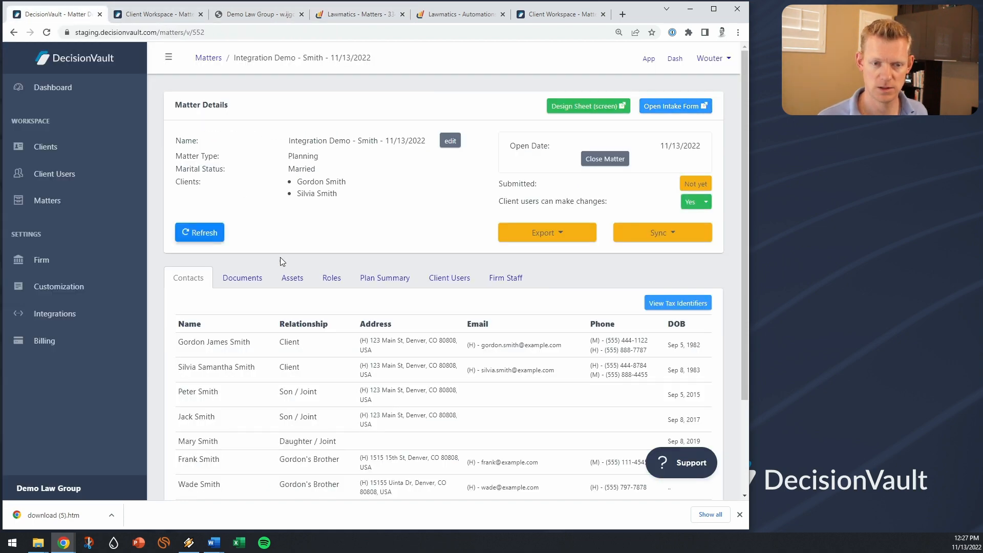
- Sync the Smith matter with Lawmatics, opening the Lawmatics Integration page
click(661, 232)
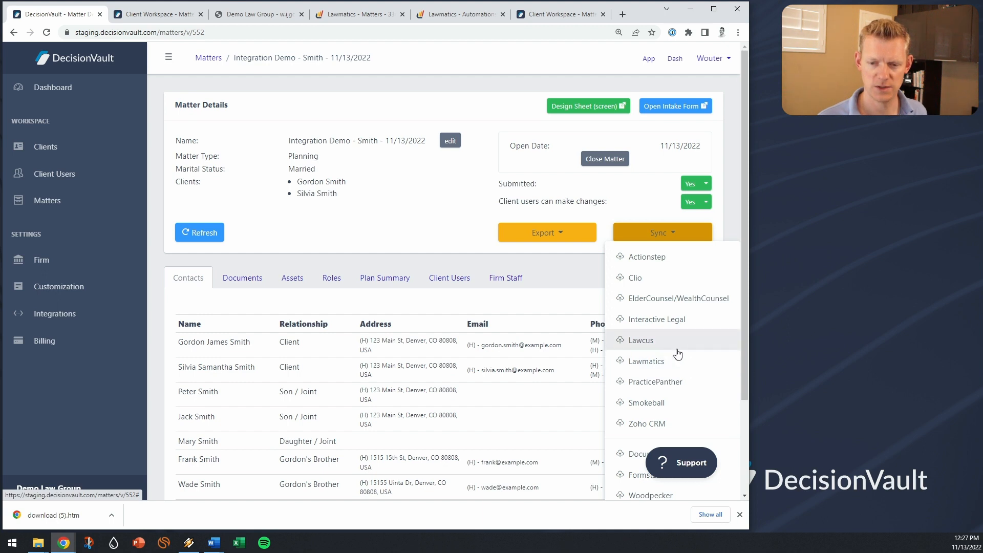
click(644, 360)
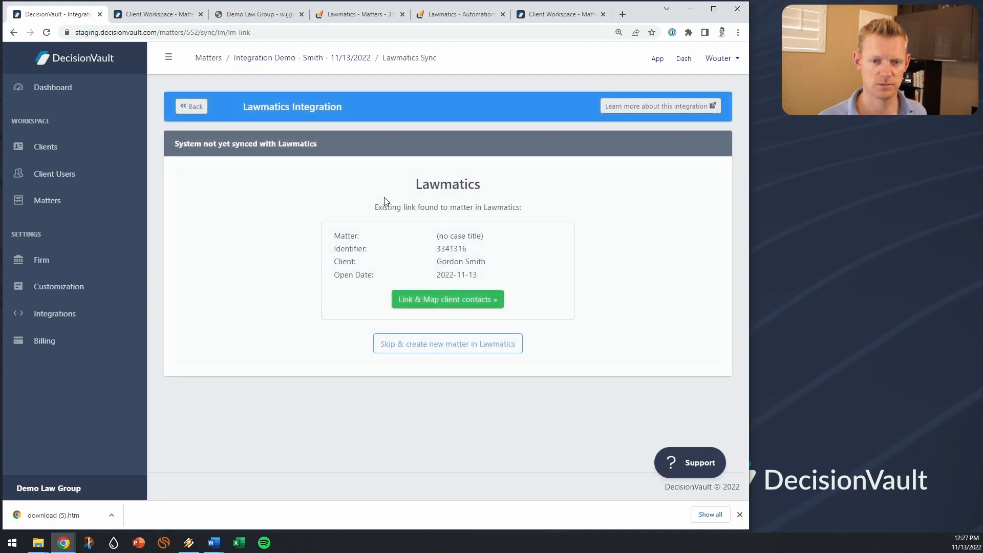
mouse_move(570, 209)
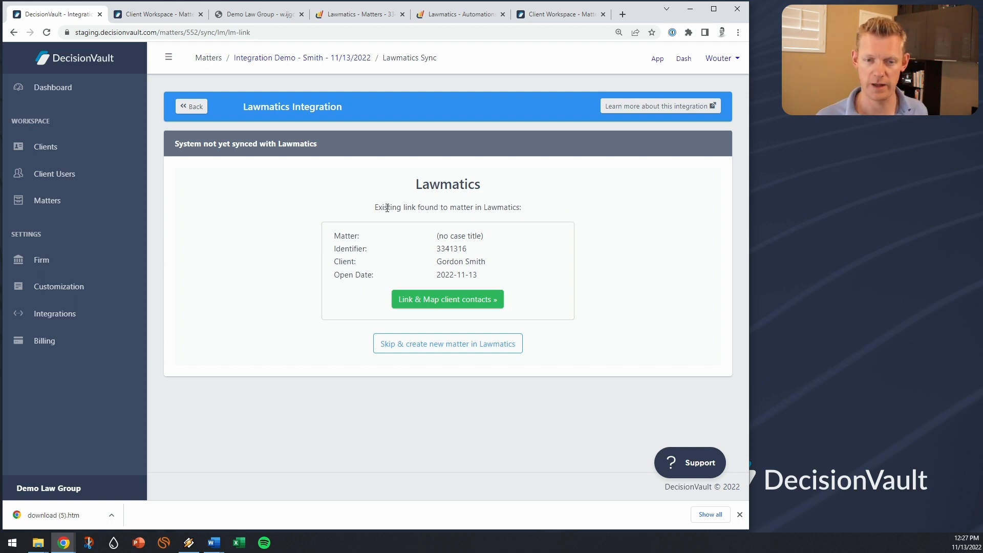
mouse_move(648, 218)
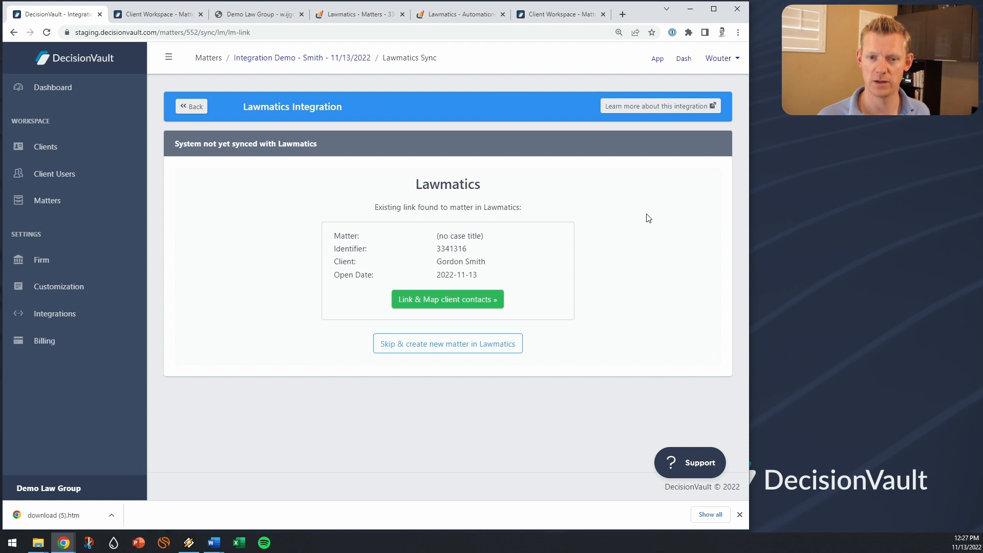
mouse_move(447, 343)
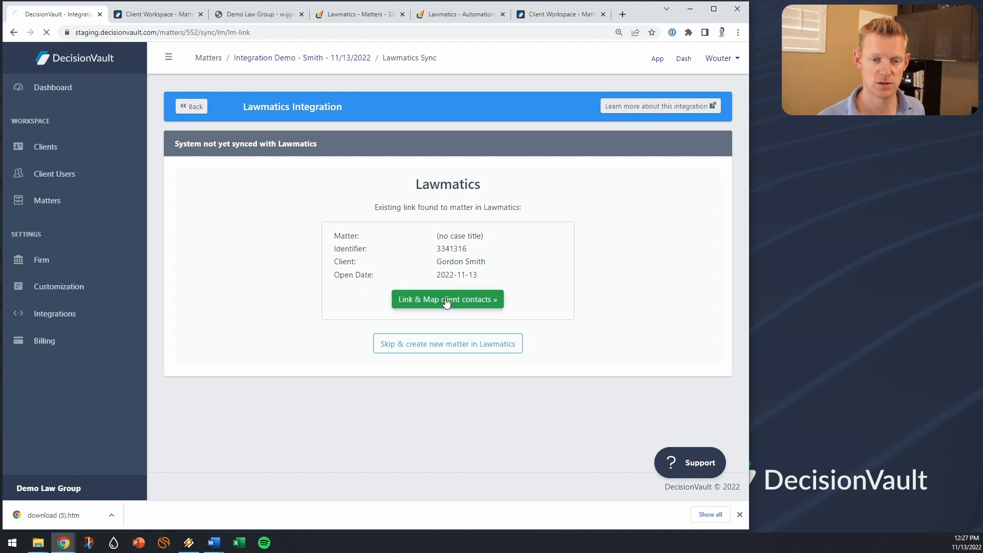
- Link to existing Lawmatics matter 3341316, run the sync, and return to Lawmatics
click(447, 299)
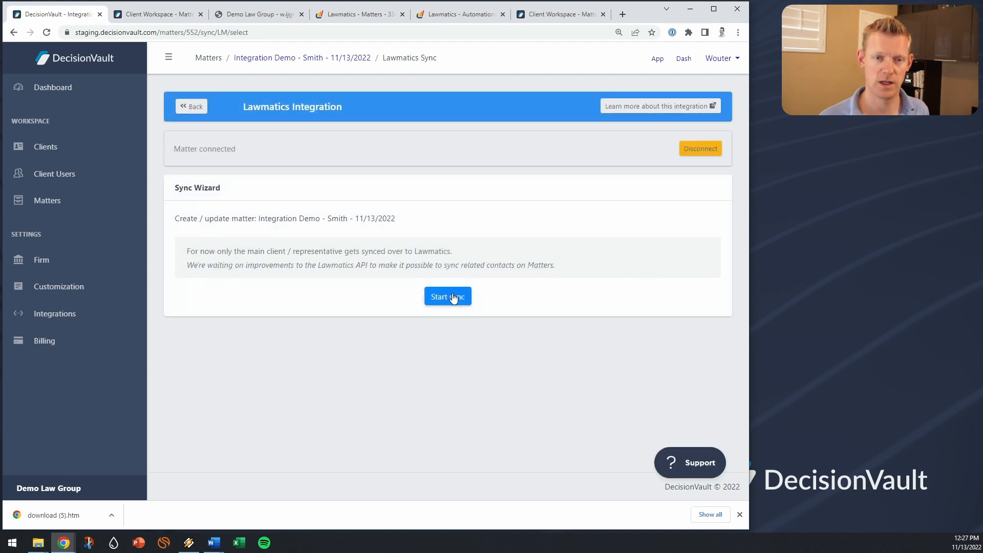
click(447, 296)
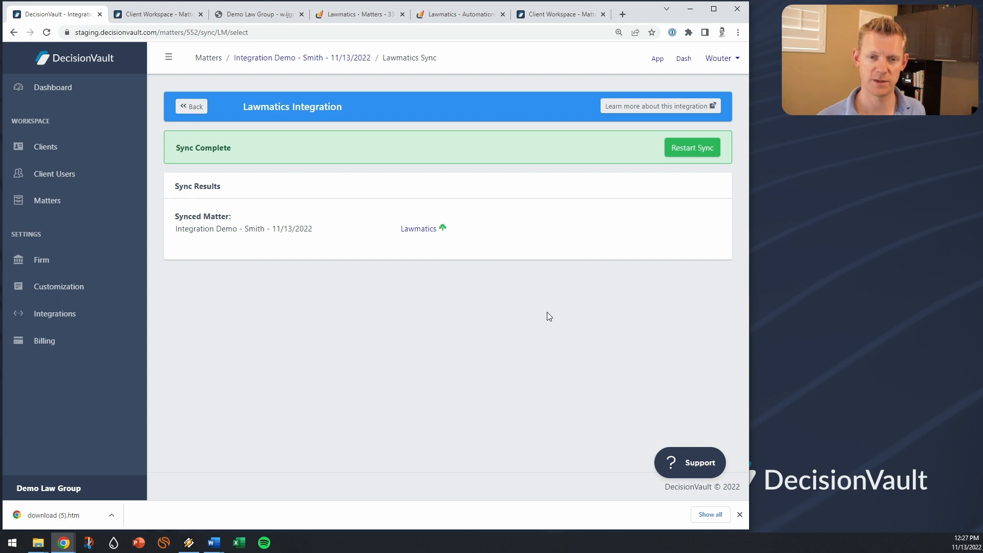
mouse_move(498, 316)
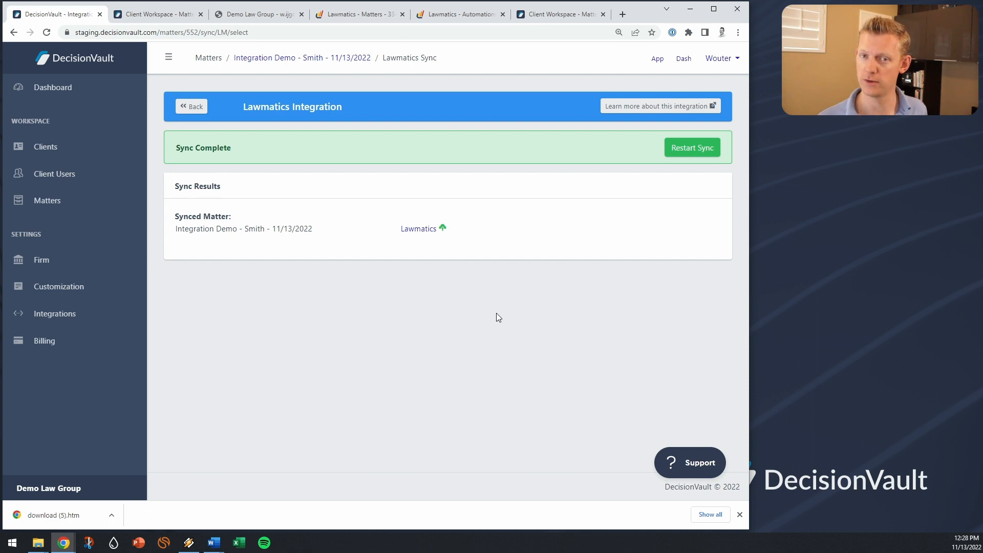
mouse_move(503, 319)
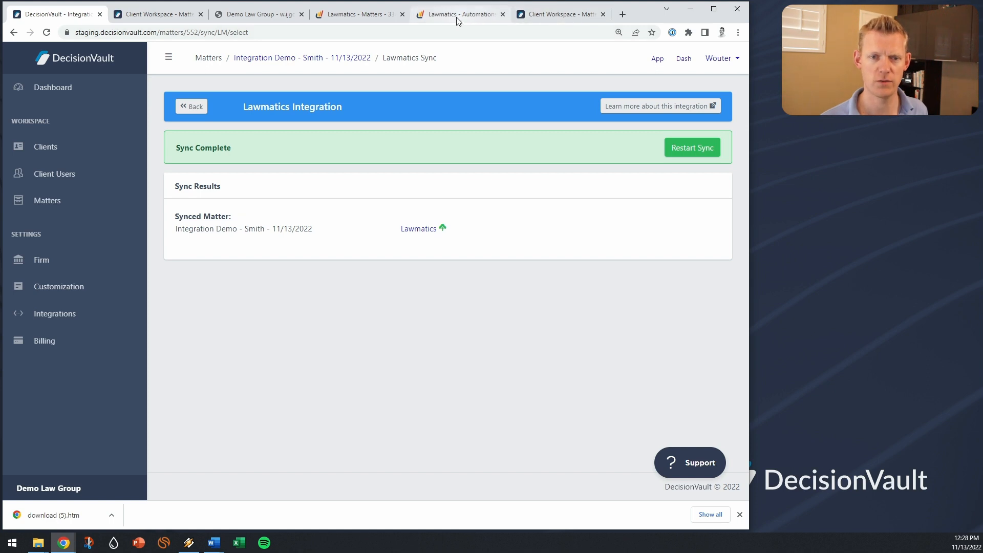
click(357, 14)
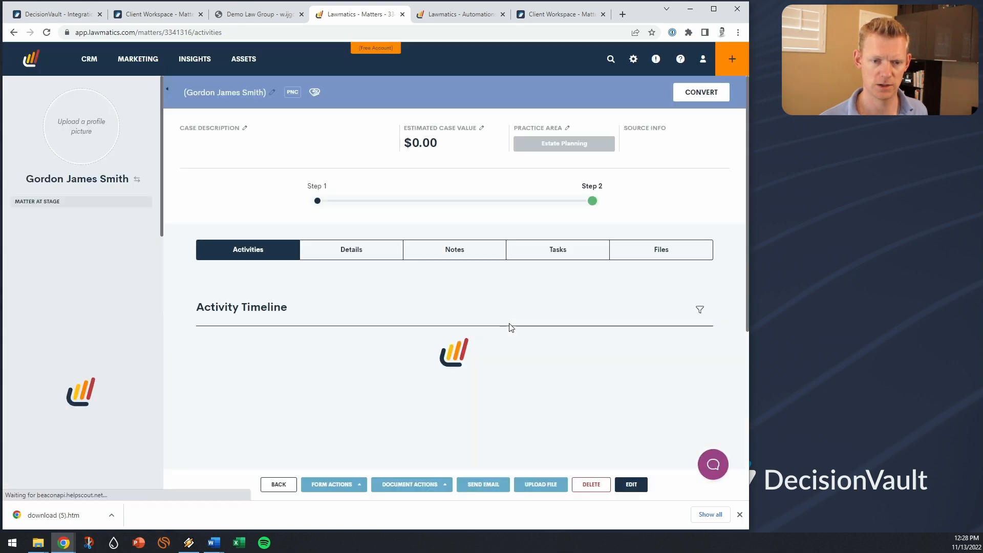
- Scroll the Activity Timeline to the DecisionVault Sync Completed and Data Updated entries
scroll(down, 3)
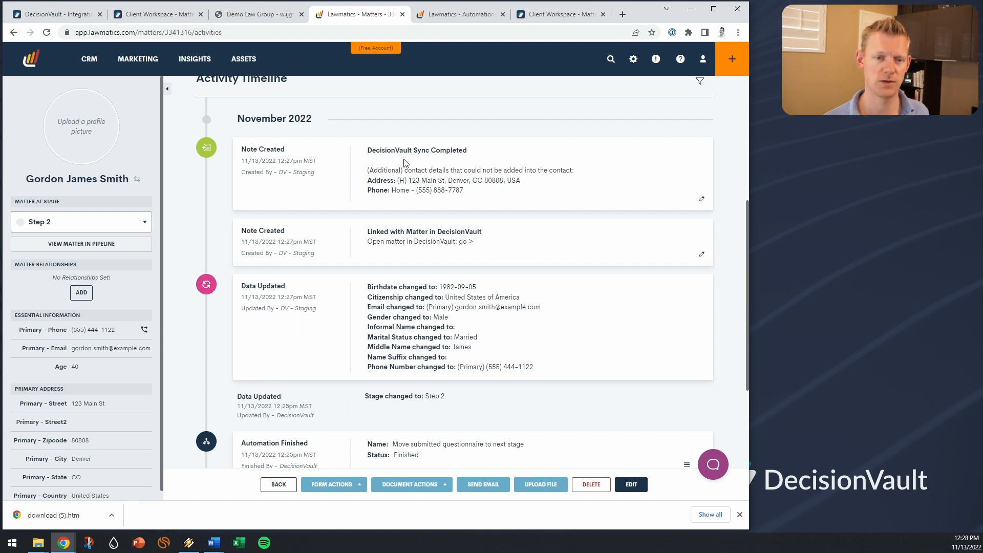
scroll(down, 3)
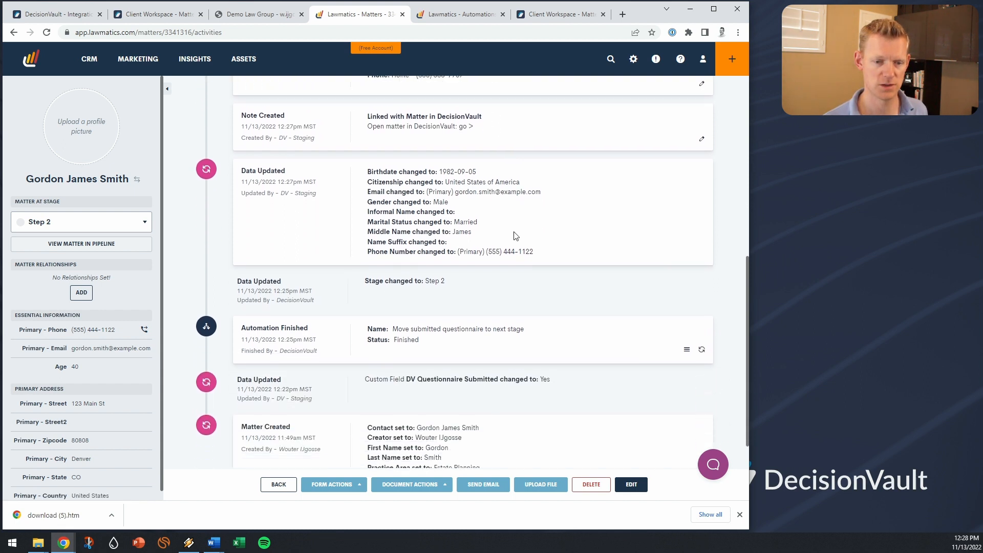